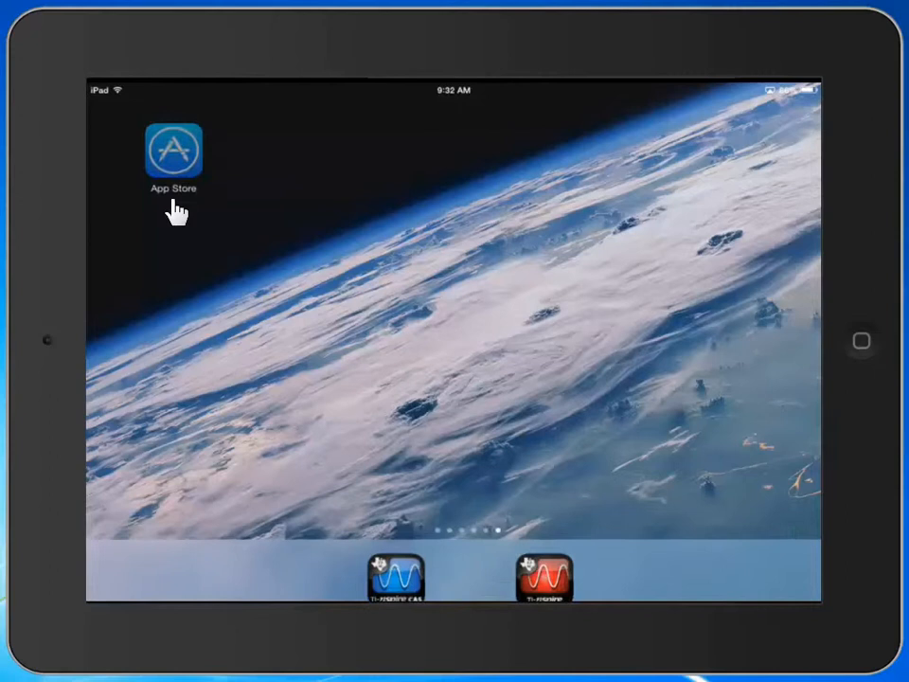
Search the App Store for "lync 2013" to list Lync 2013 for iPad by Microsoft
left_click(174, 152)
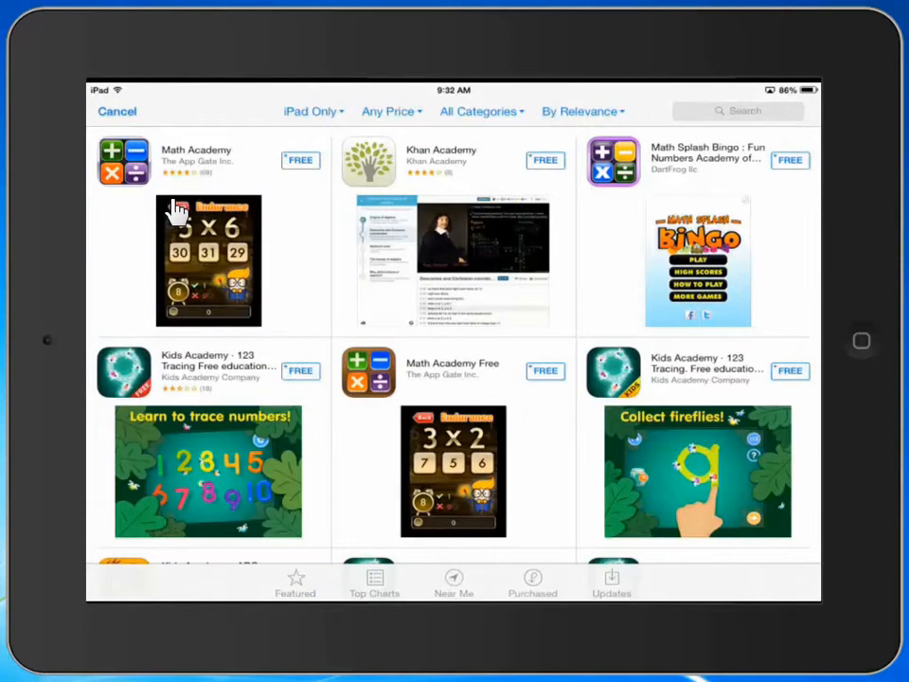
left_click(739, 111)
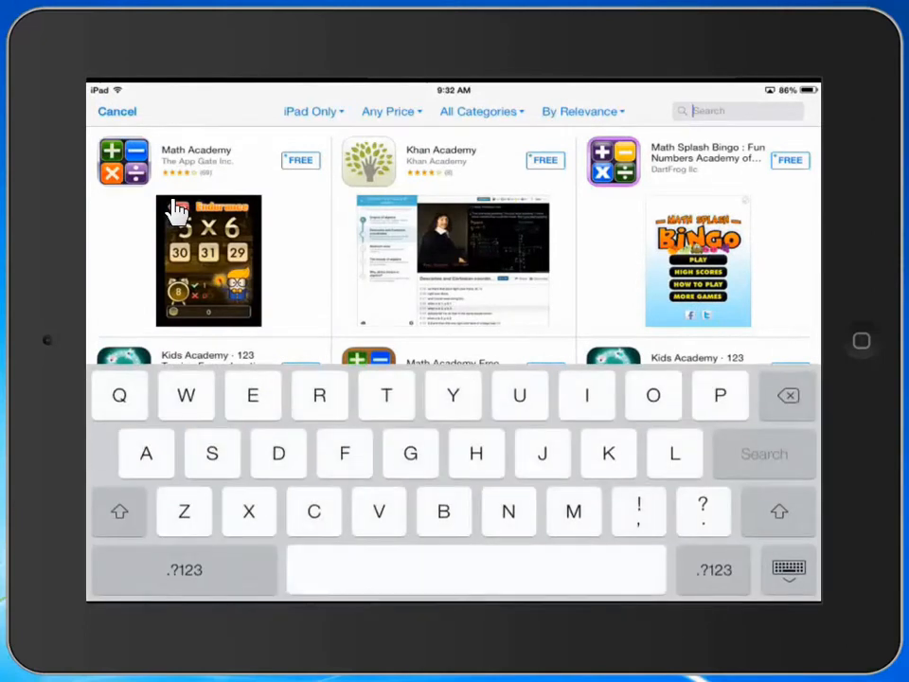
type("lync 2013")
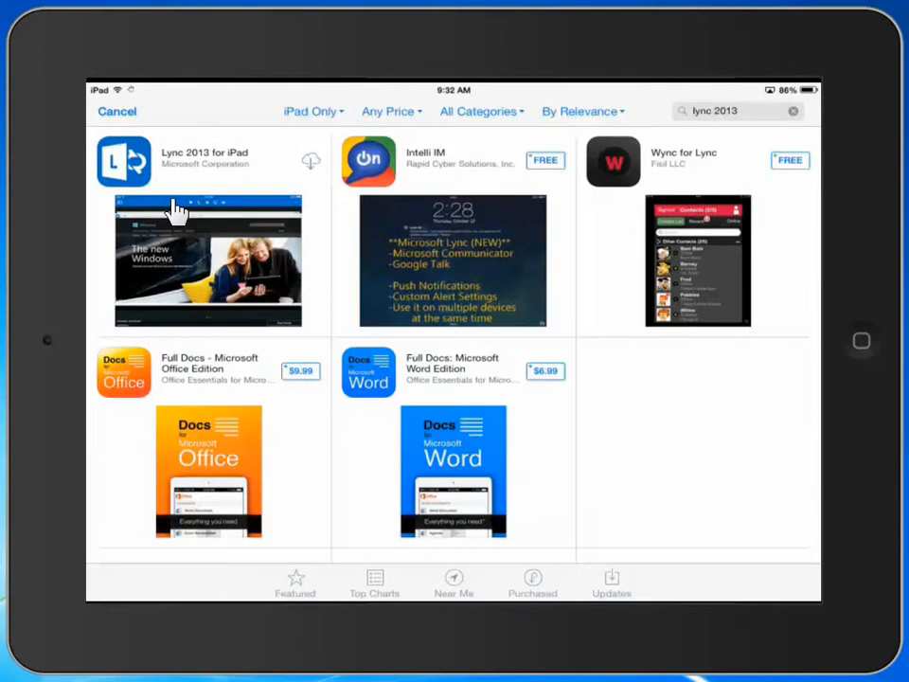
mouse_move(248, 213)
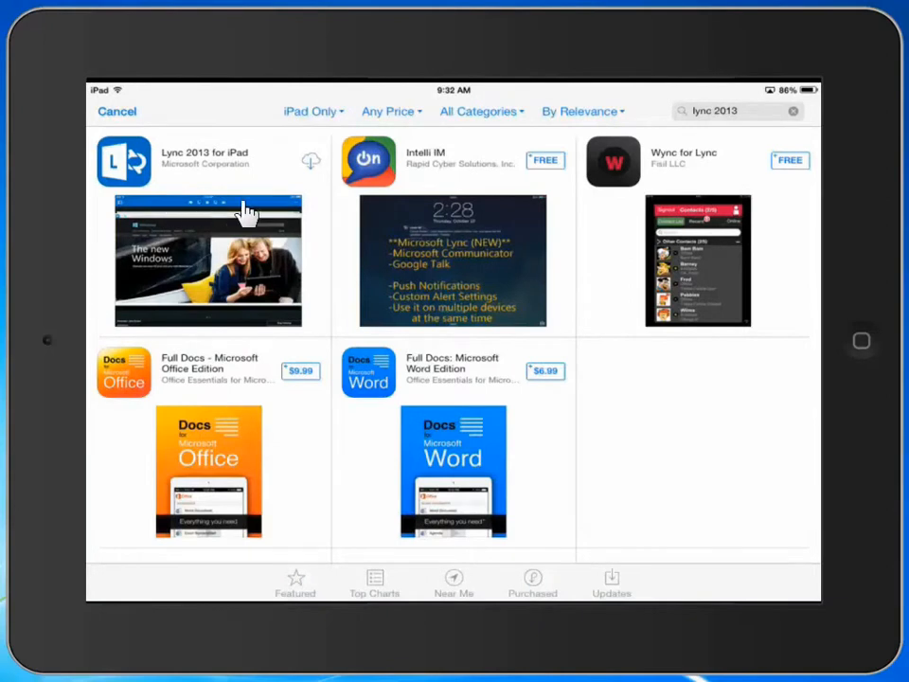
mouse_move(317, 185)
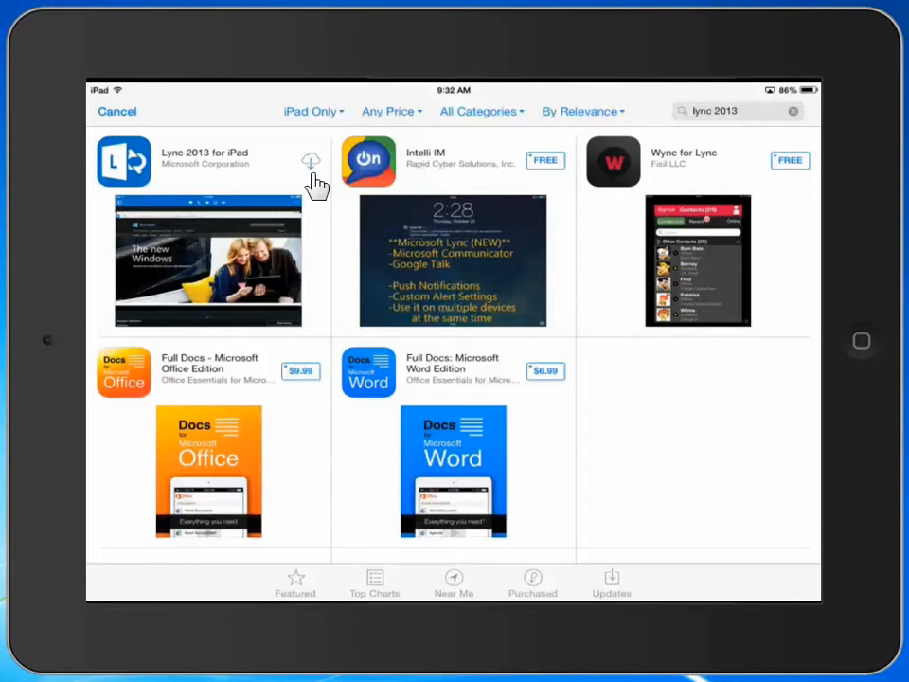
Download Lync 2013 for iPad and launch it to its sign-in screen
left_click(312, 160)
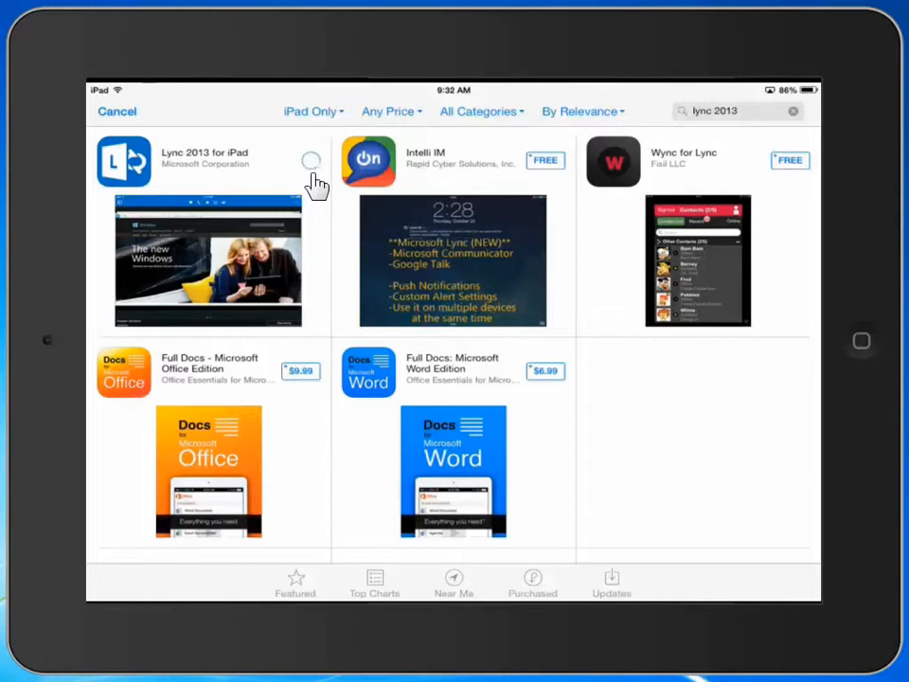
left_click(311, 160)
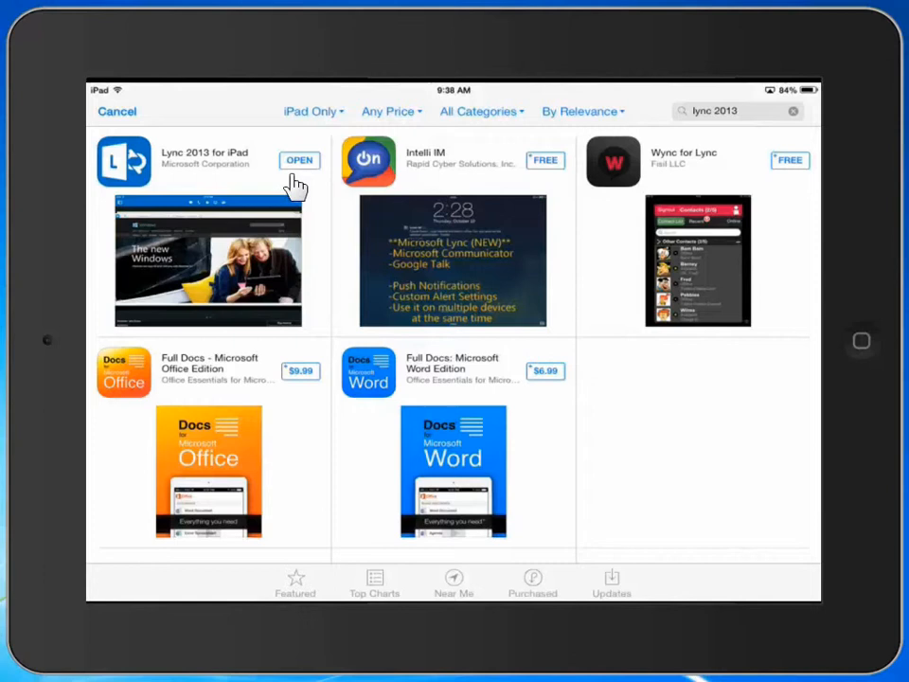
mouse_move(299, 170)
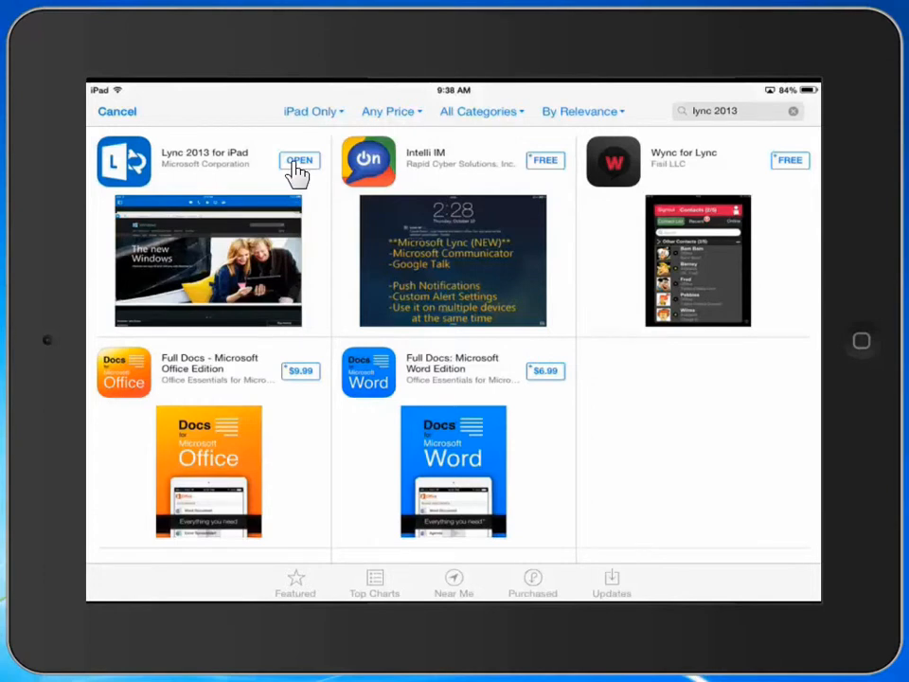
left_click(123, 160)
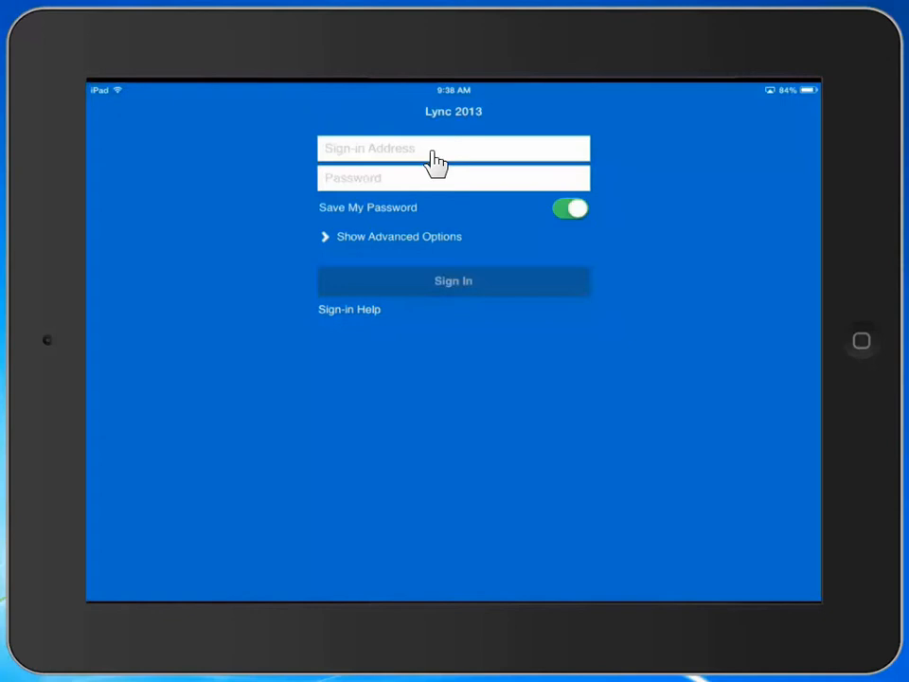
Enter the sign-in address starting "richards" and the account password
left_click(452, 148)
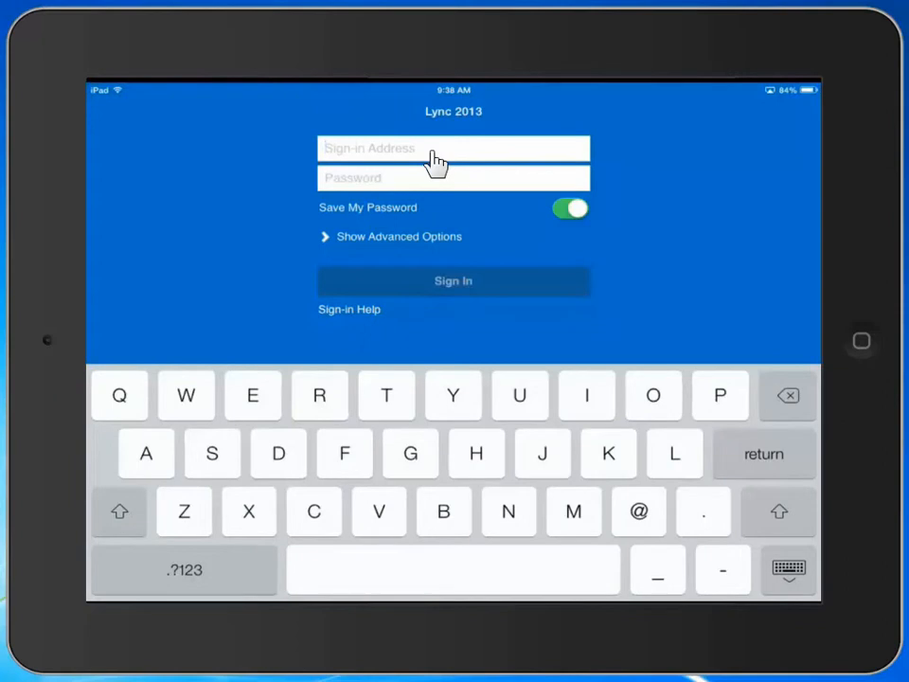
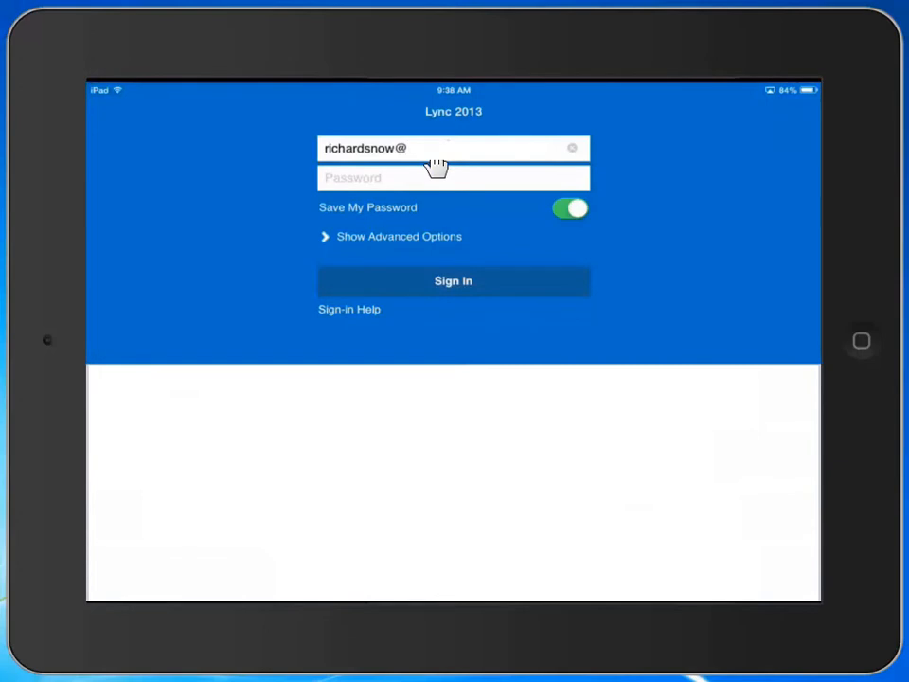
left_click(453, 178)
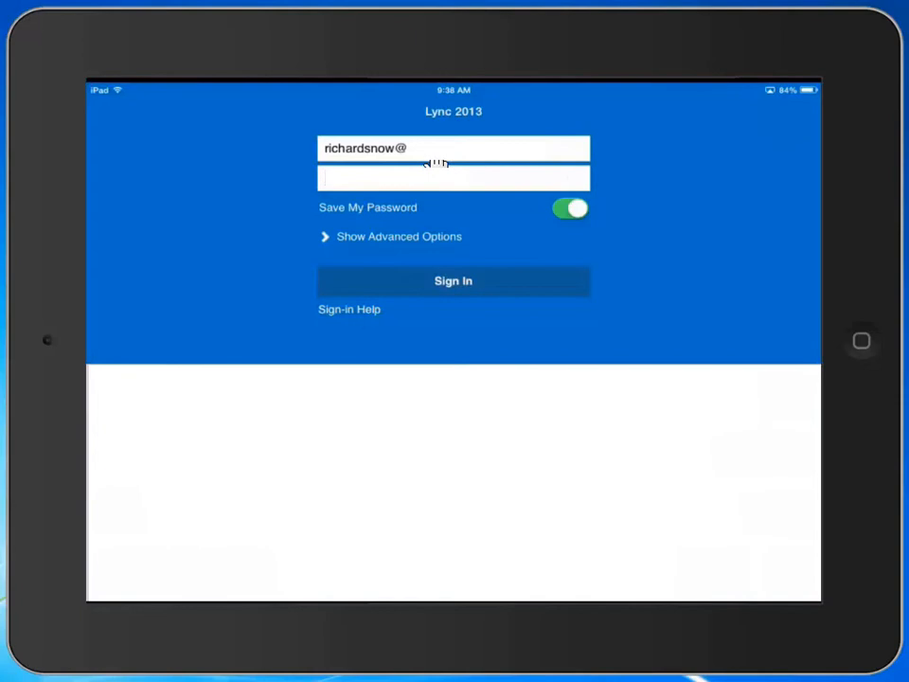
left_click(453, 178)
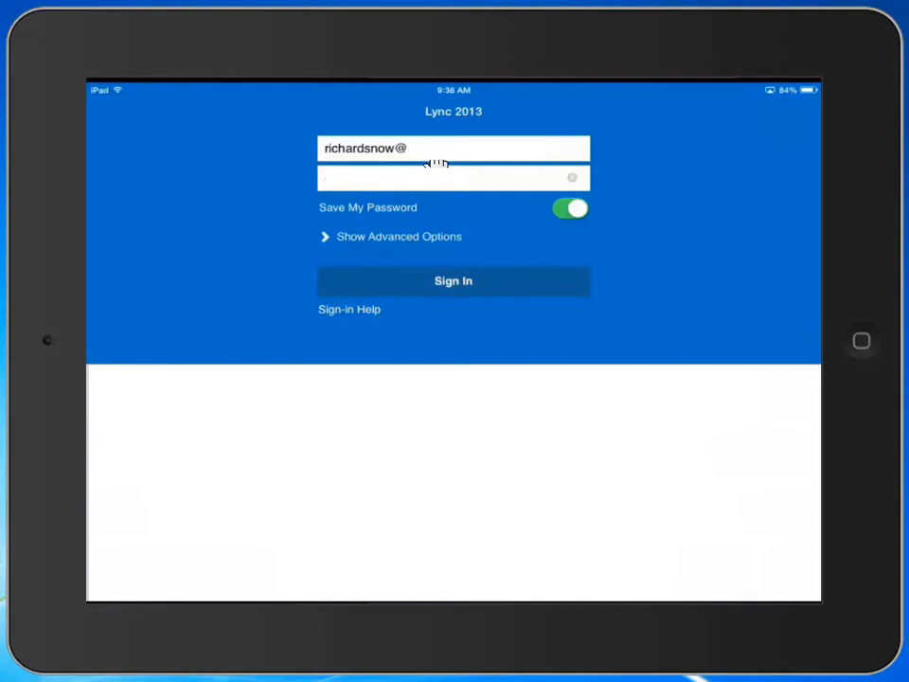
left_click(453, 177)
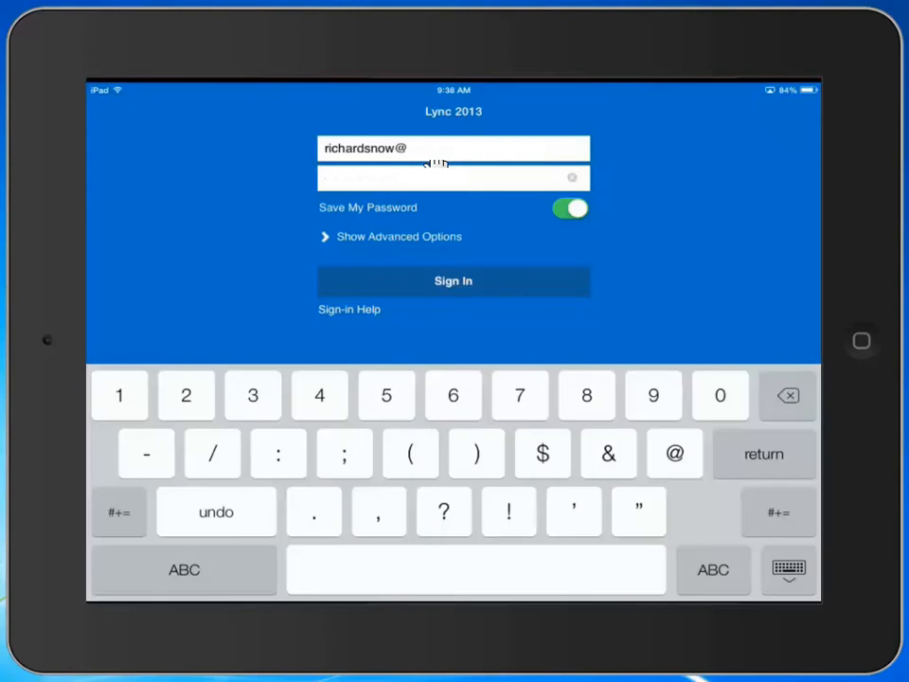
Set the advanced User Name to the full sign-in address and sign in
left_click(398, 236)
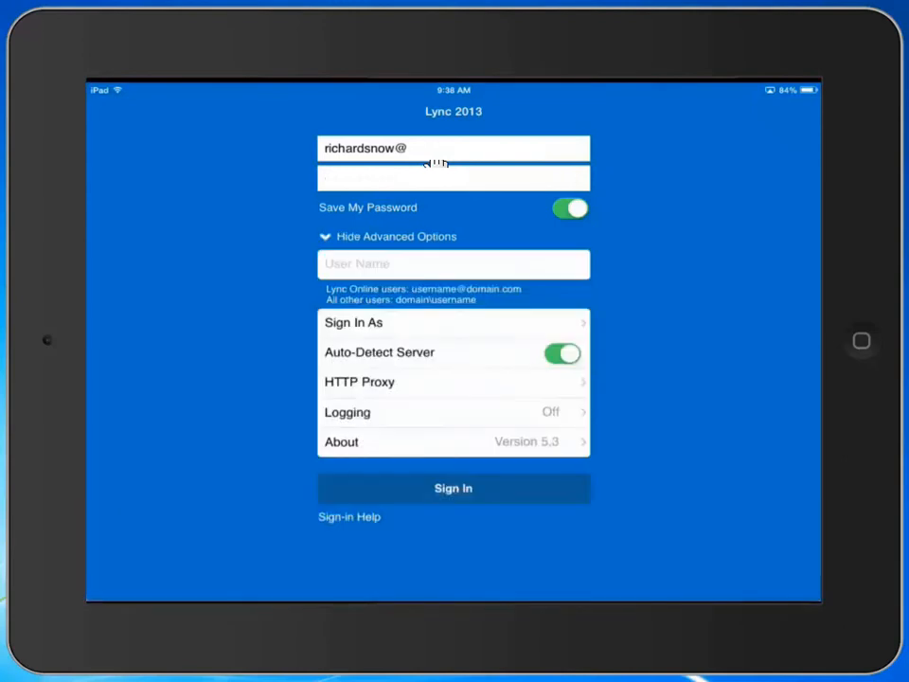
left_click(453, 263)
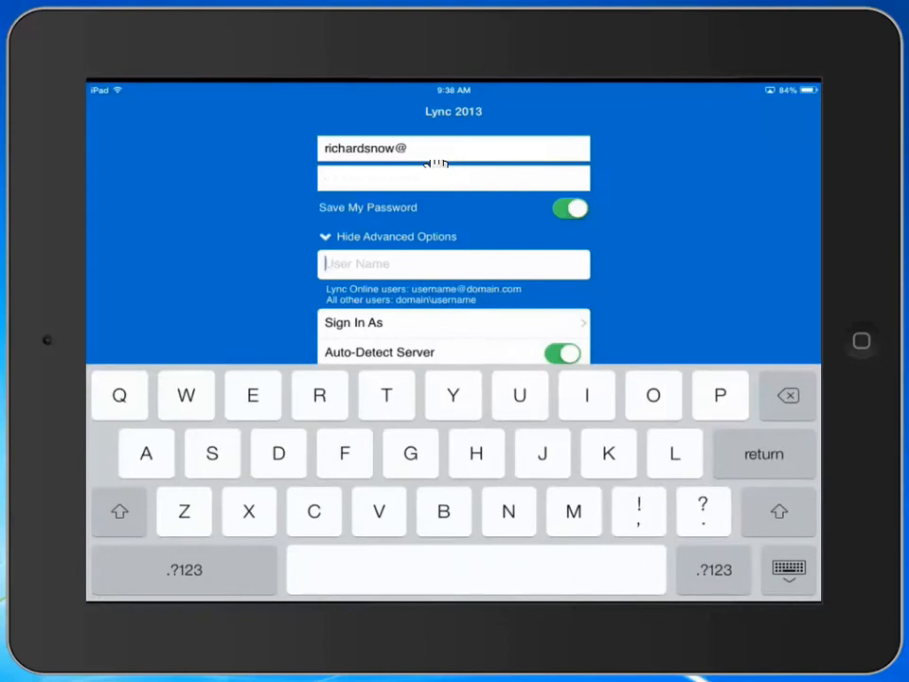
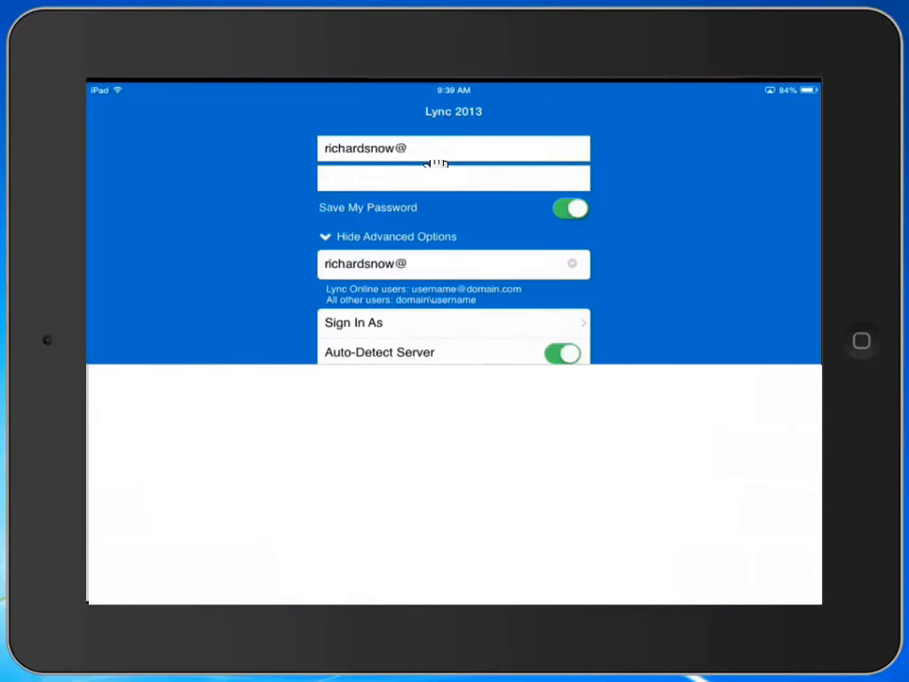
left_click(452, 178)
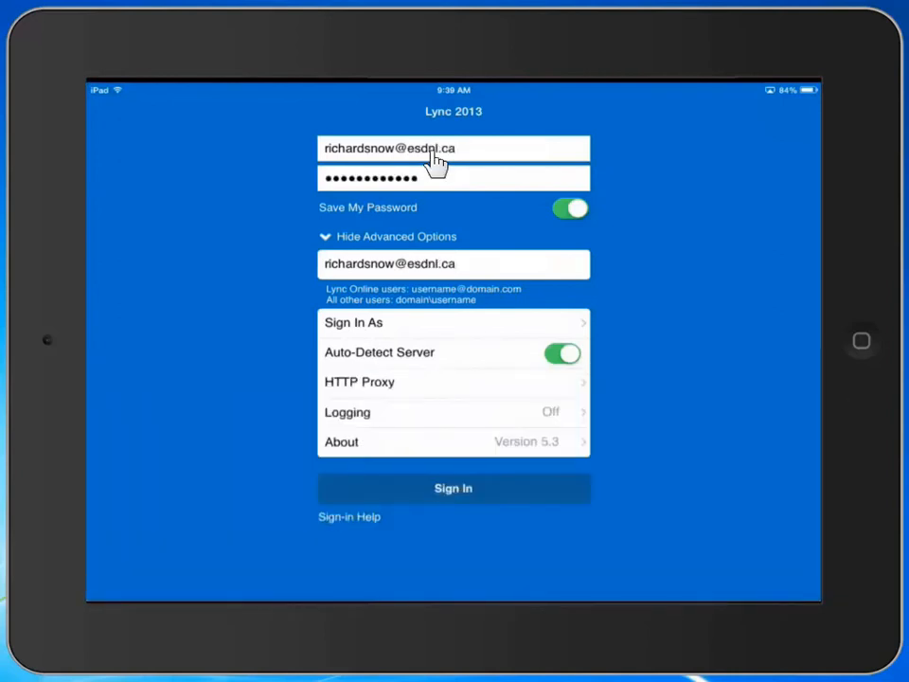
left_click(452, 488)
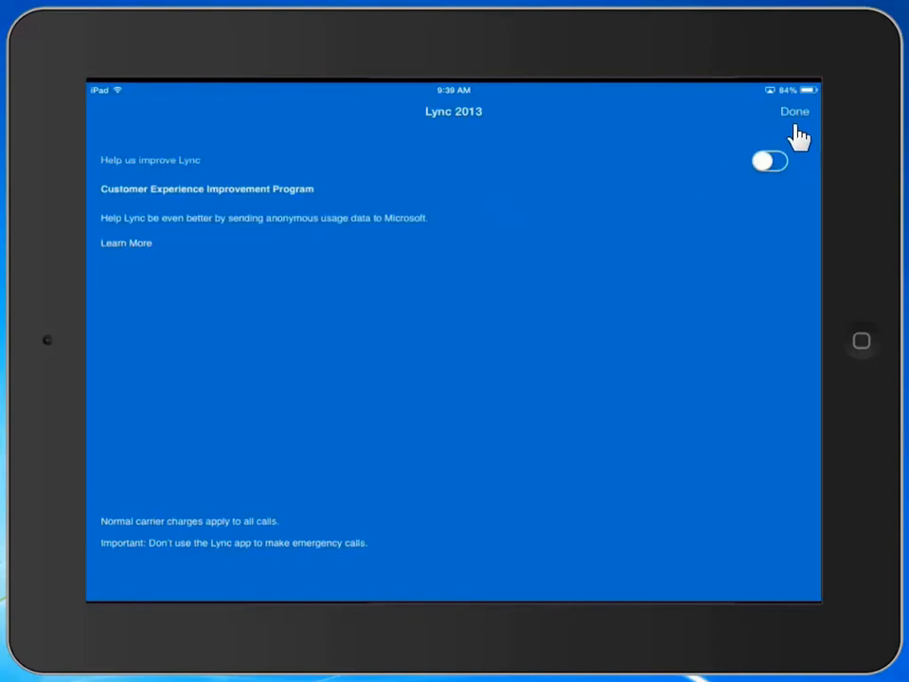
Dismiss the Customer Experience Improvement Program notice to reach Contacts
left_click(795, 111)
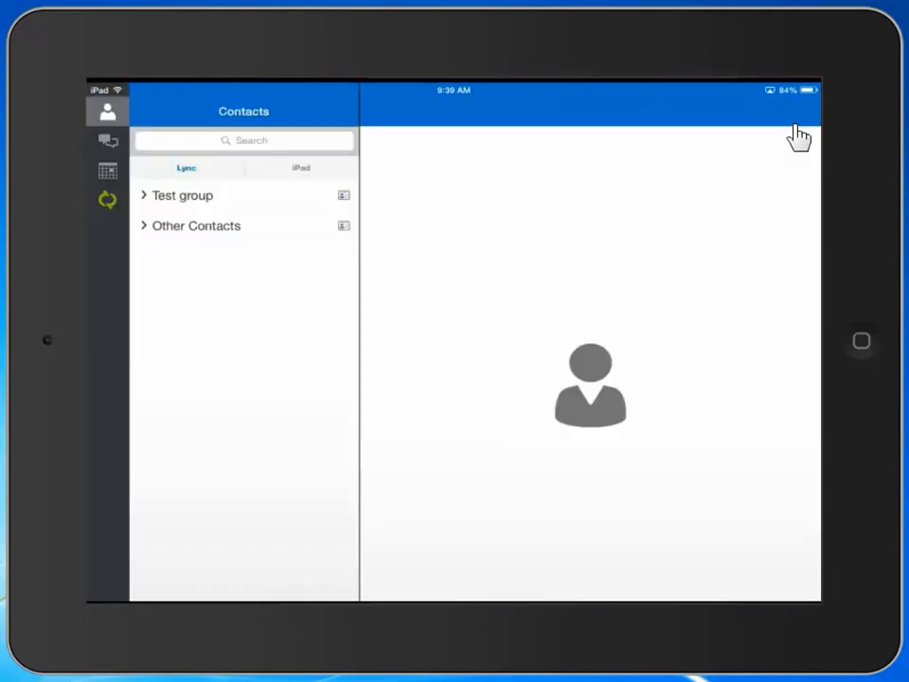
mouse_move(527, 182)
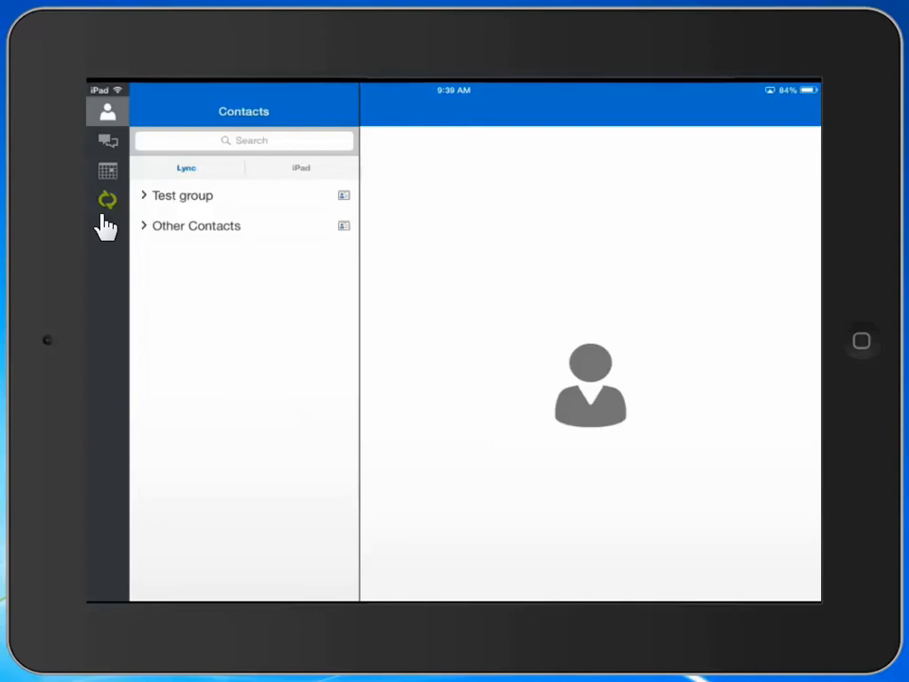
Expand Test group and show Test Lync User's IM, call and email details
left_click(182, 195)
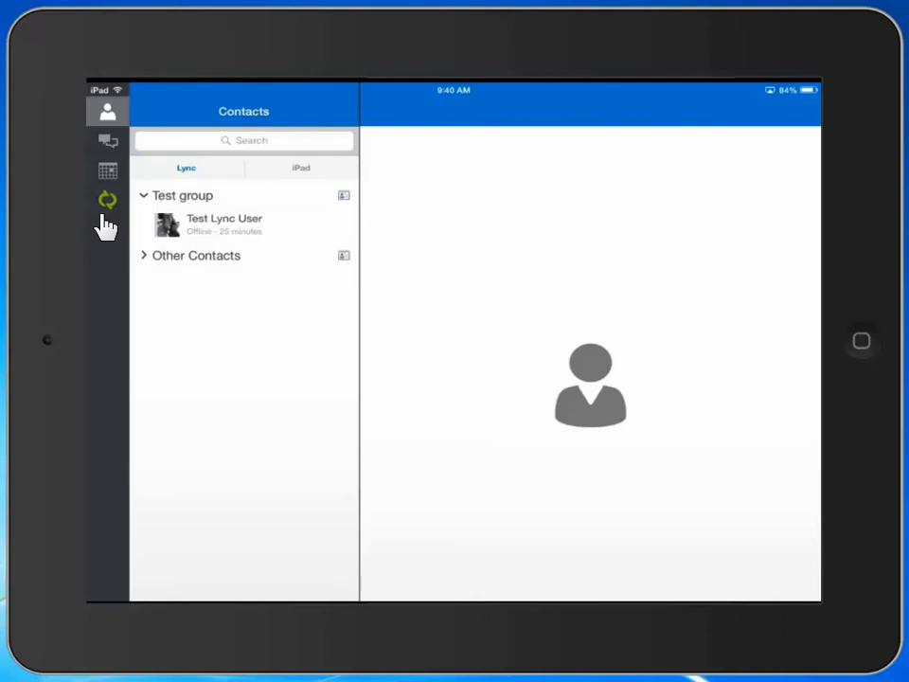
left_click(224, 224)
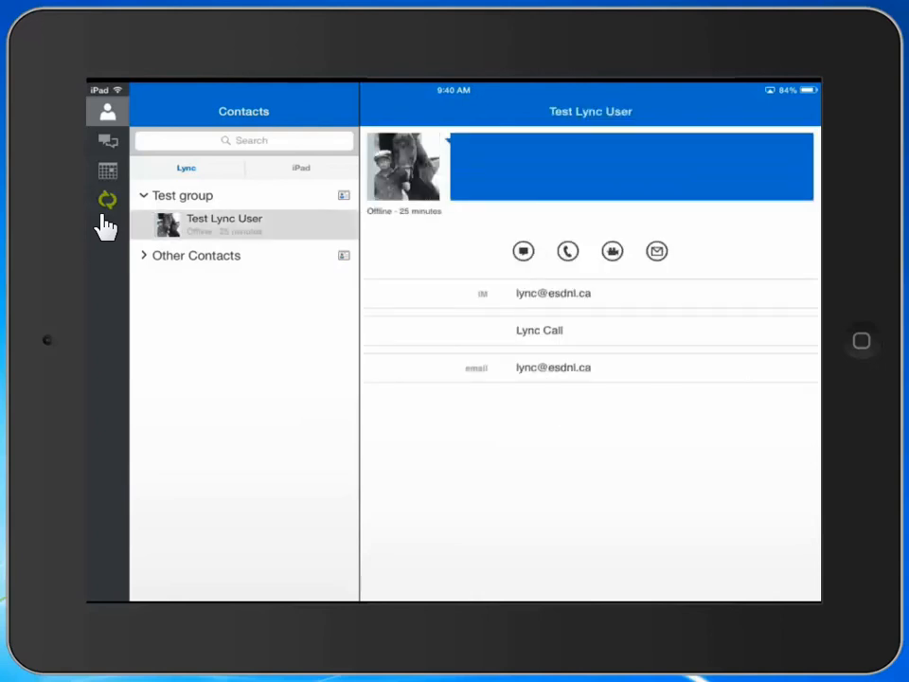
mouse_move(142, 251)
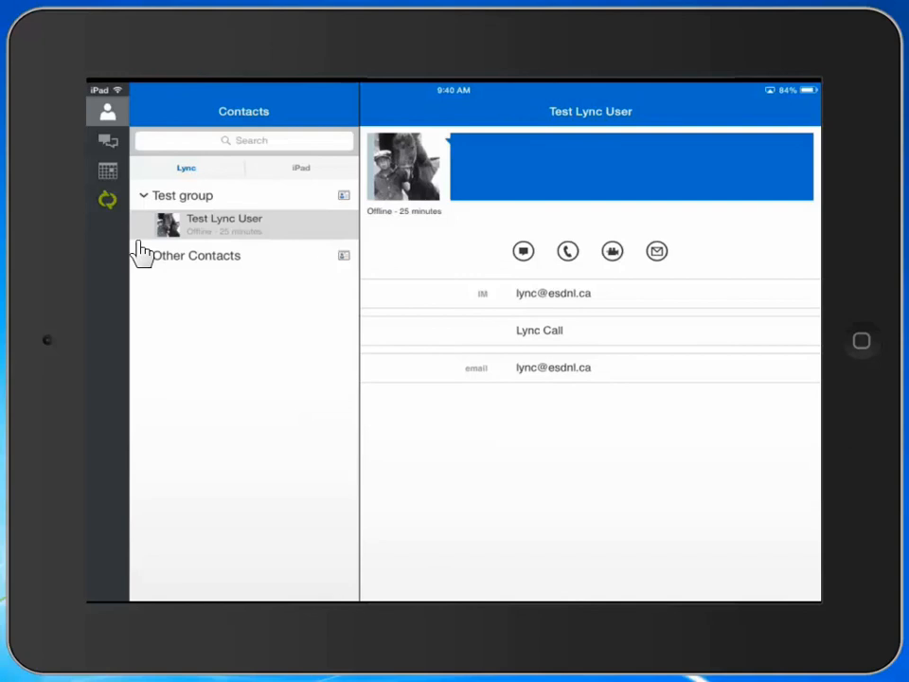